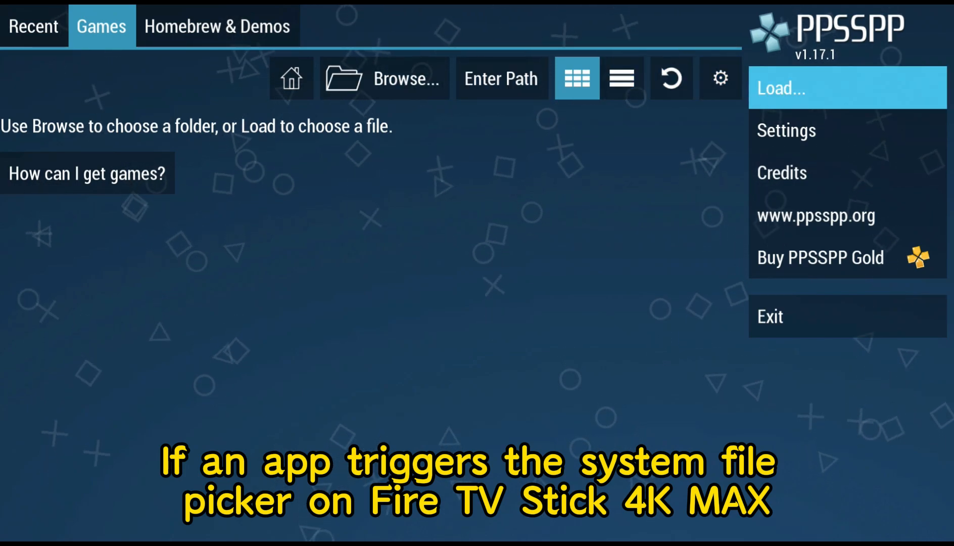
Choose Load... in PPSSPP so the system file picker lists recent files including Crystal Defenders
left_click(846, 87)
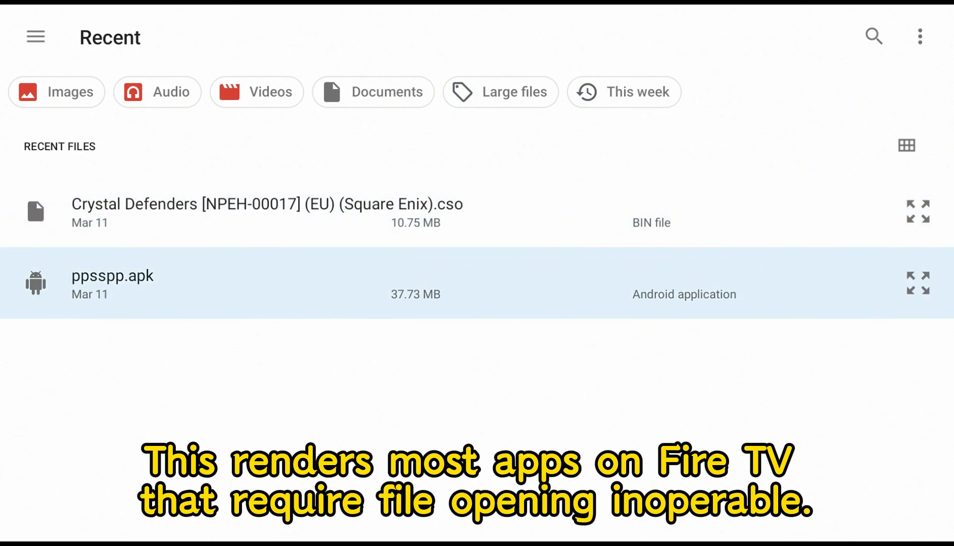
Leave the picker and connect to the Fire TV via adb connect 192.168.1.202, retrying once
left_click(268, 211)
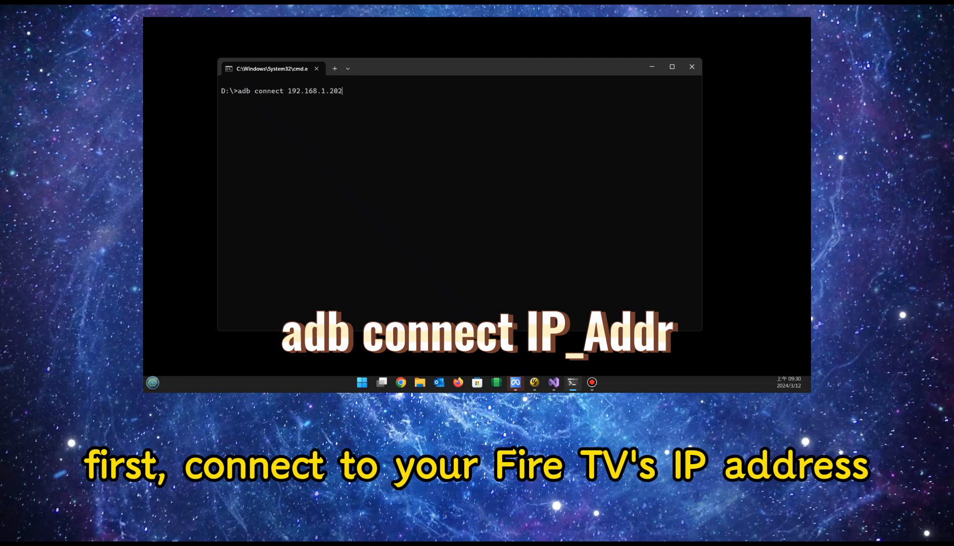
key("Return")
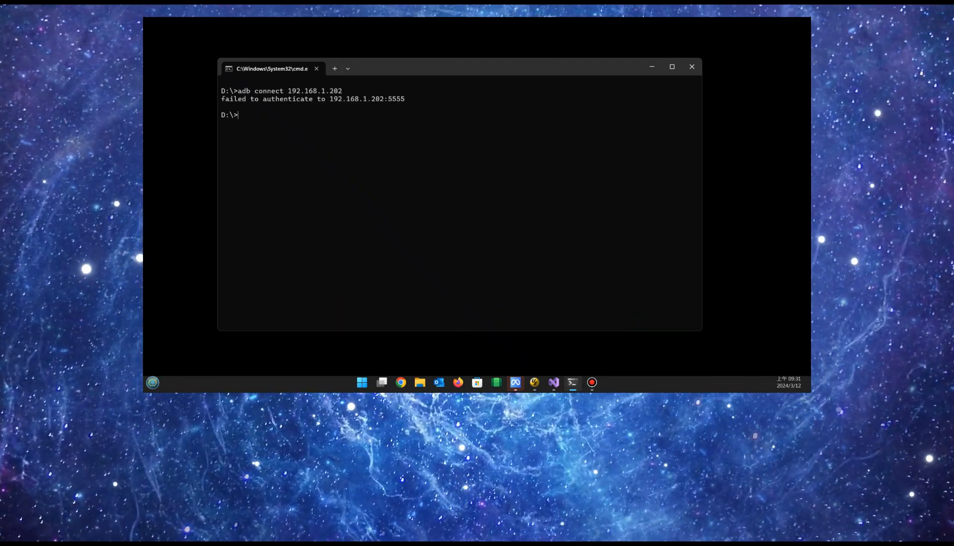
key("Return")
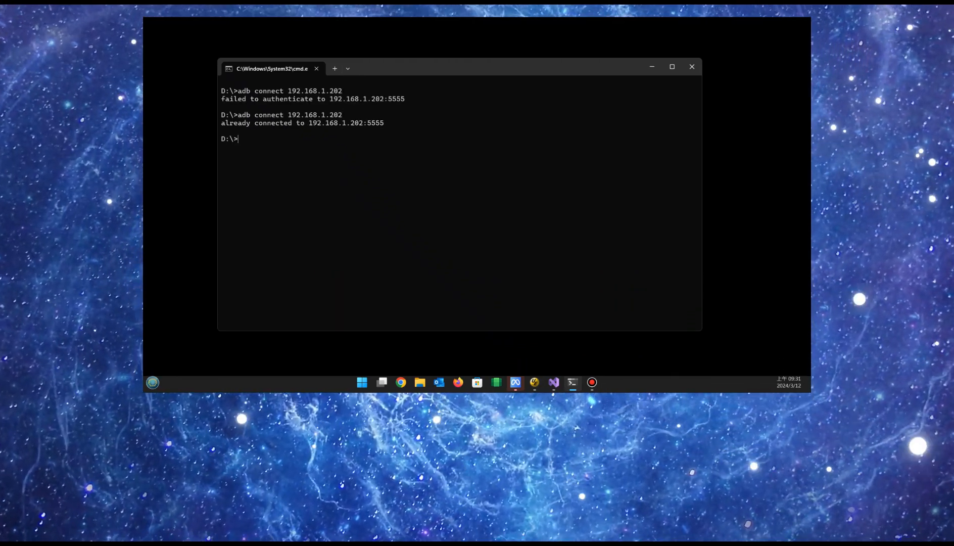
Disable the picker with adb shell pm disable-user --user 0 com.android.documentsui
type("adb shell pm disable-user --user 0 com.android.documentsui")
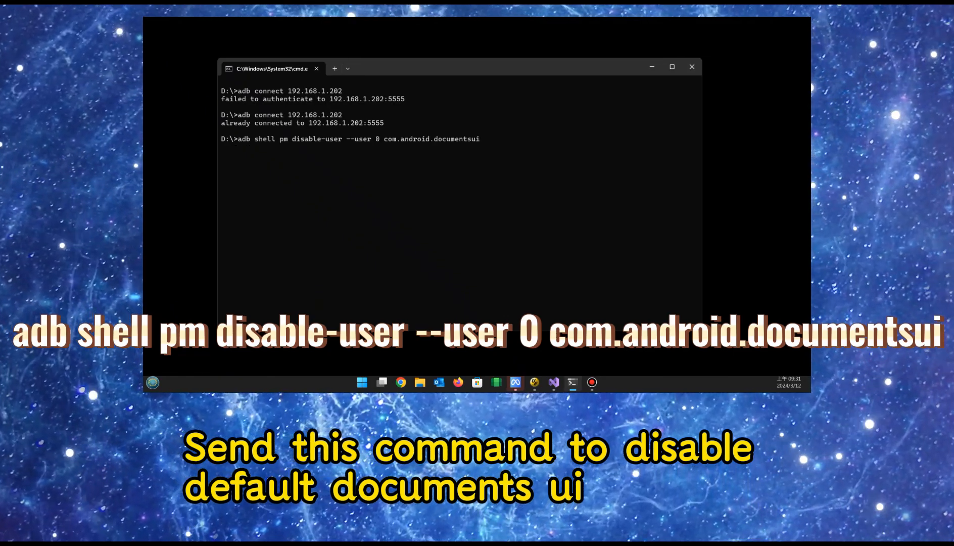
key("Return")
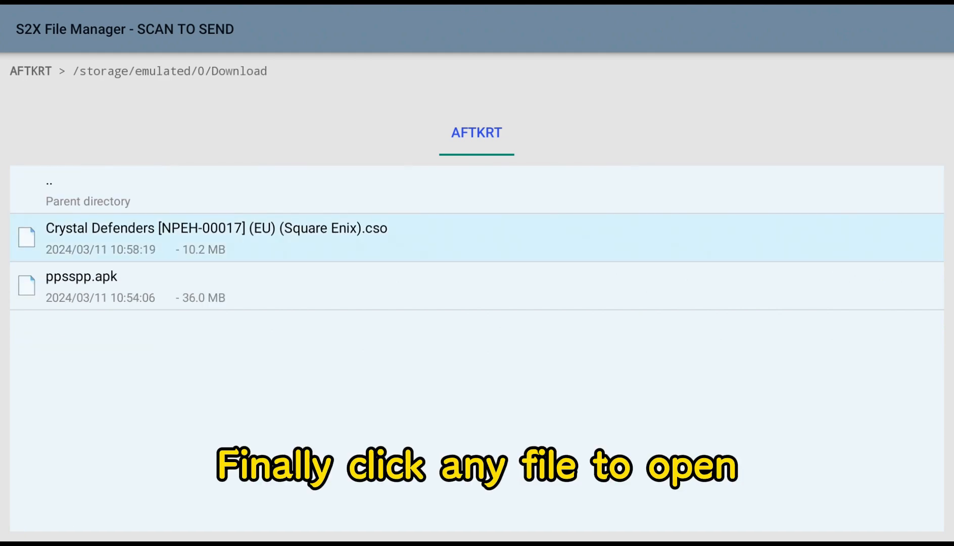
Pick the Crystal Defenders .cso in S2X, re-enable com.android.documentsui, and confirm Load shows the system picker
left_click(216, 237)
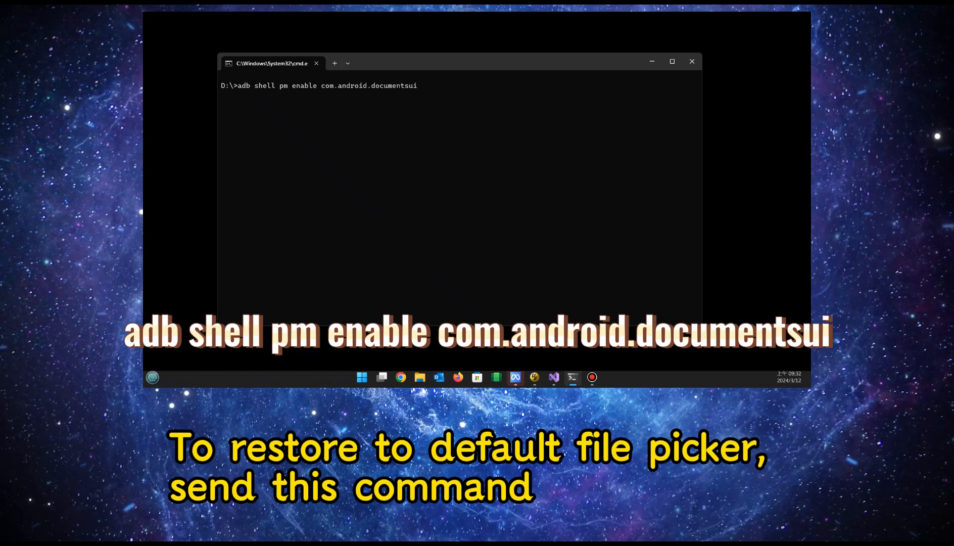
key("Return")
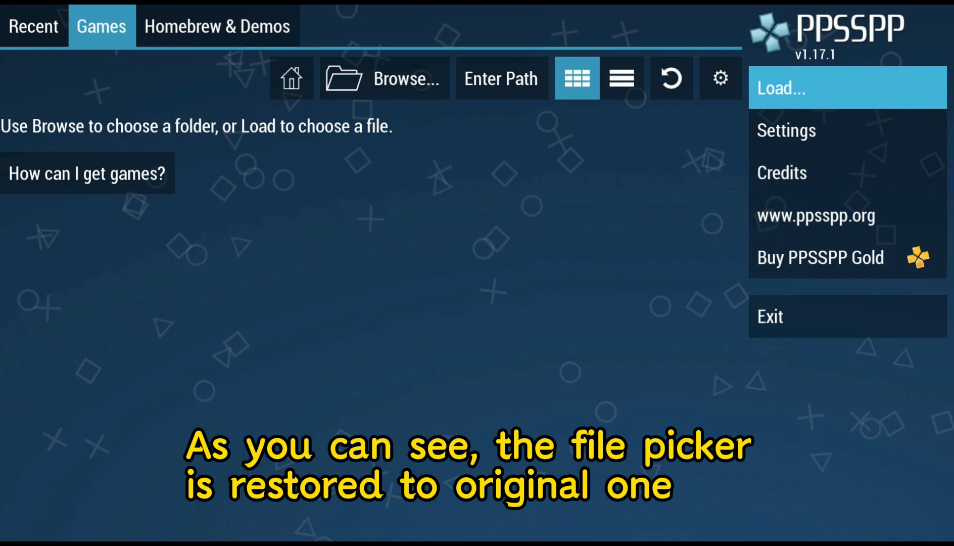
left_click(784, 88)
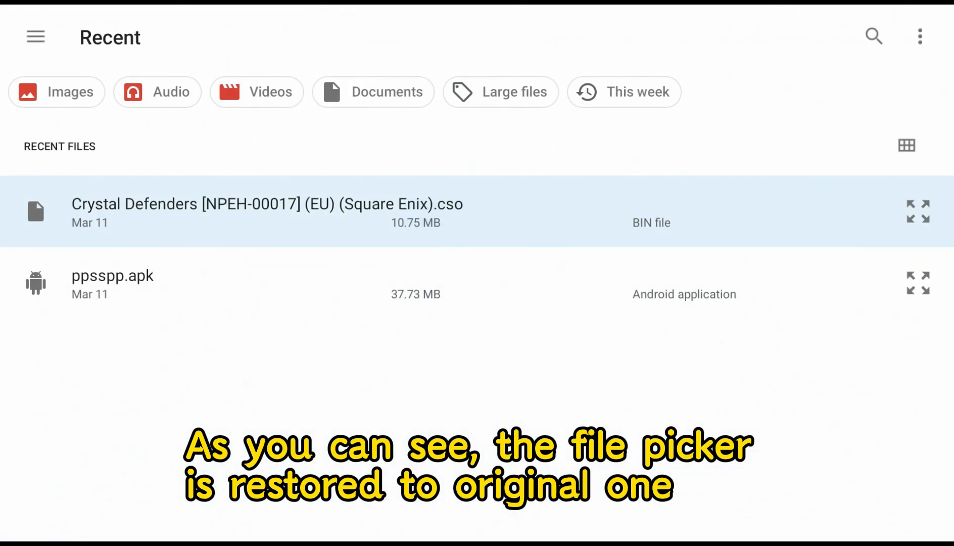